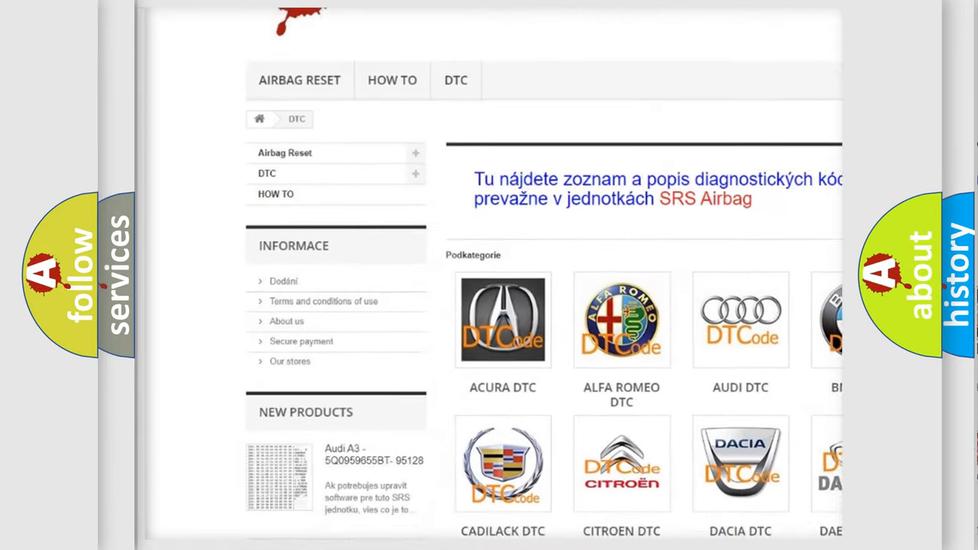
scroll("down", 3)
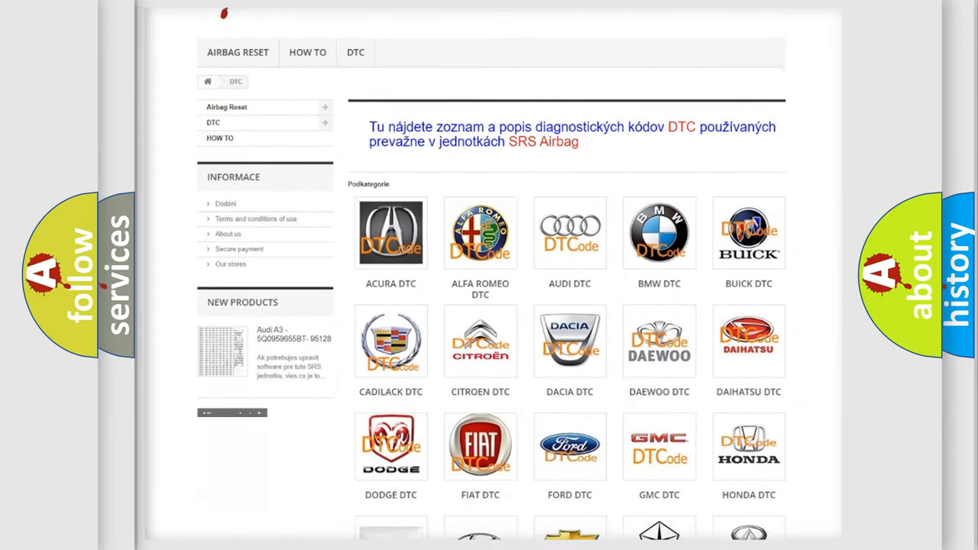
scroll("down", 3)
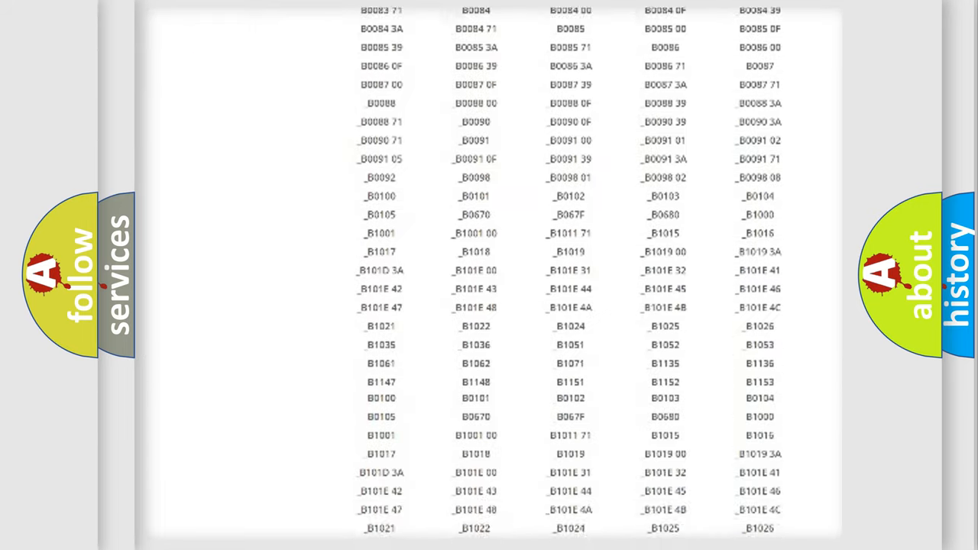
scroll("up", 3)
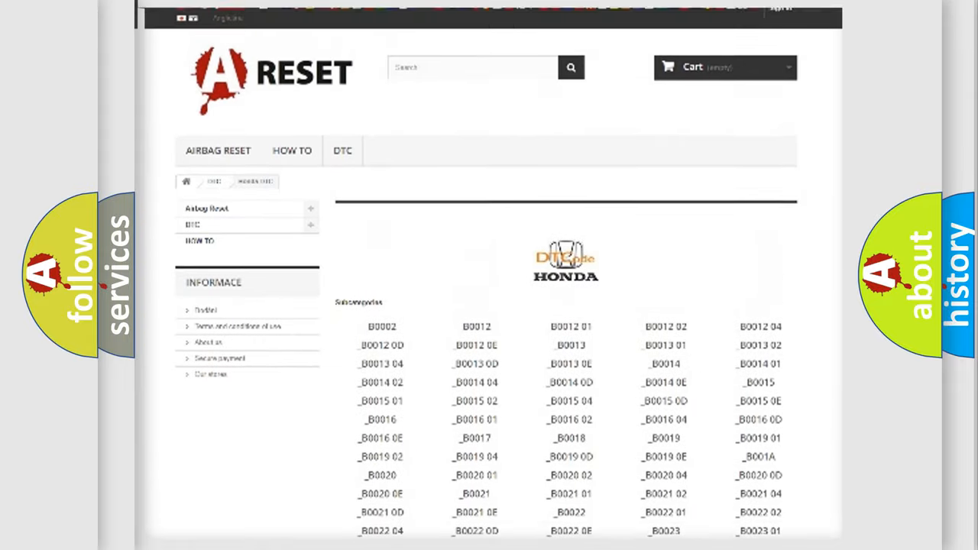